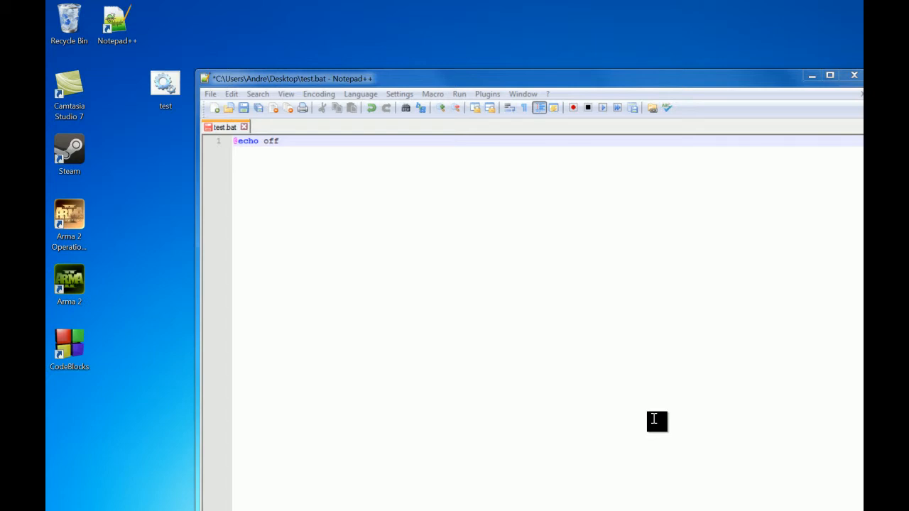
mouse_move(350, 175)
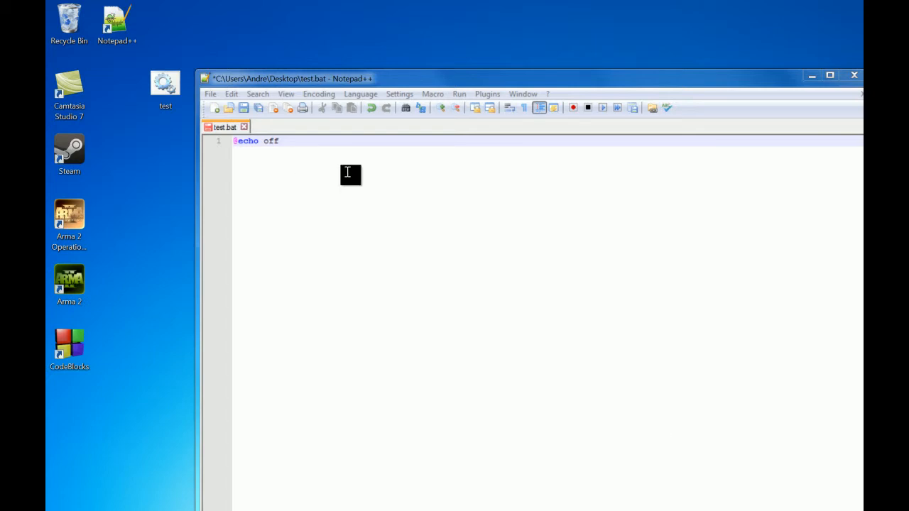
mouse_move(334, 176)
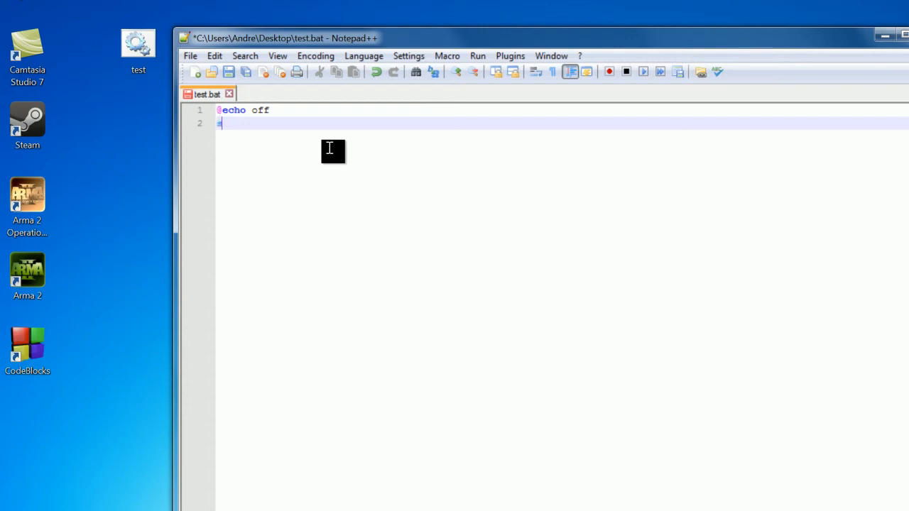
Step: Type 'set x=This is a string' on line 2 of test.bat
text(set)
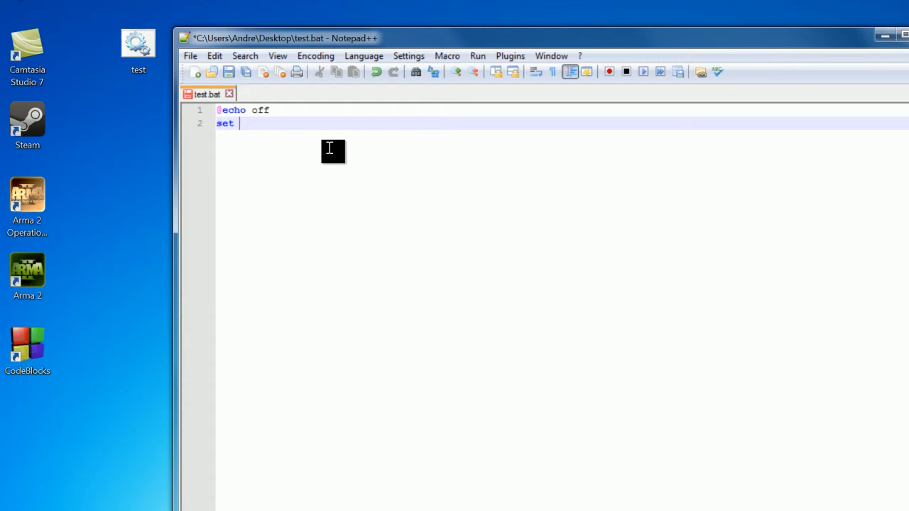
text(x)
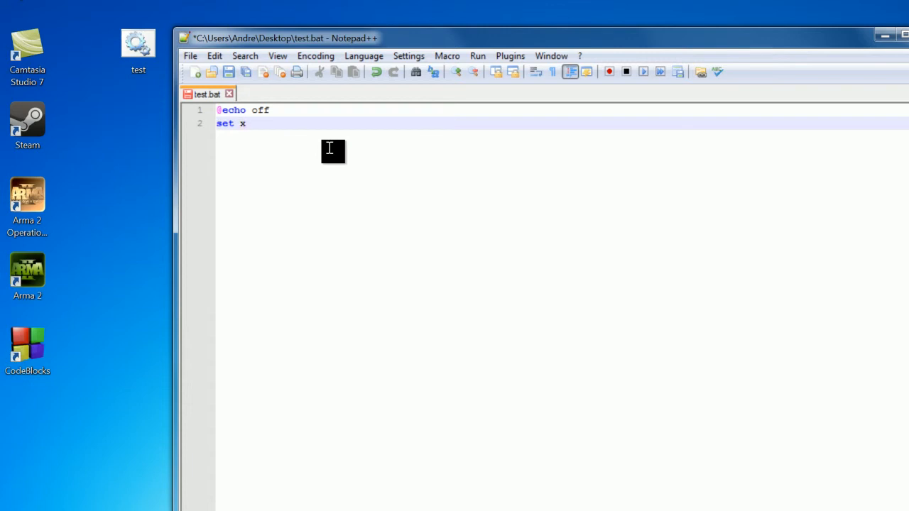
text(=)
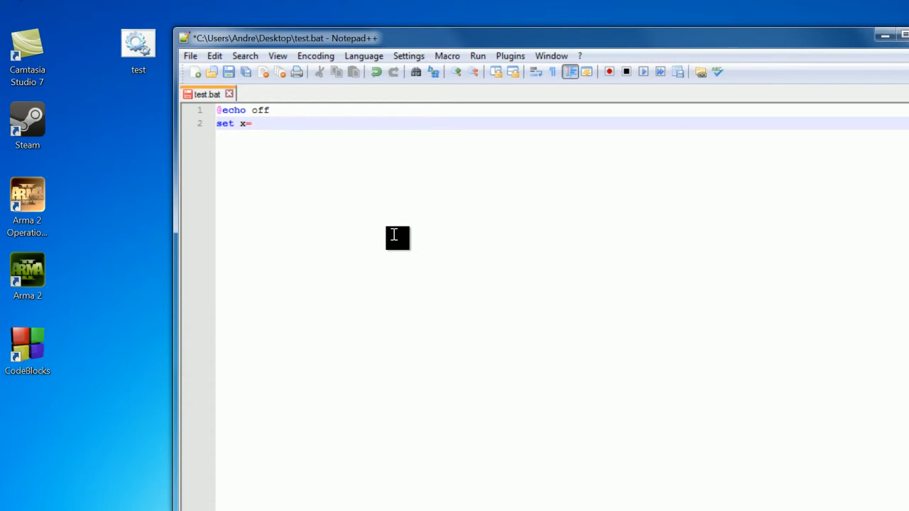
text(This is a string)
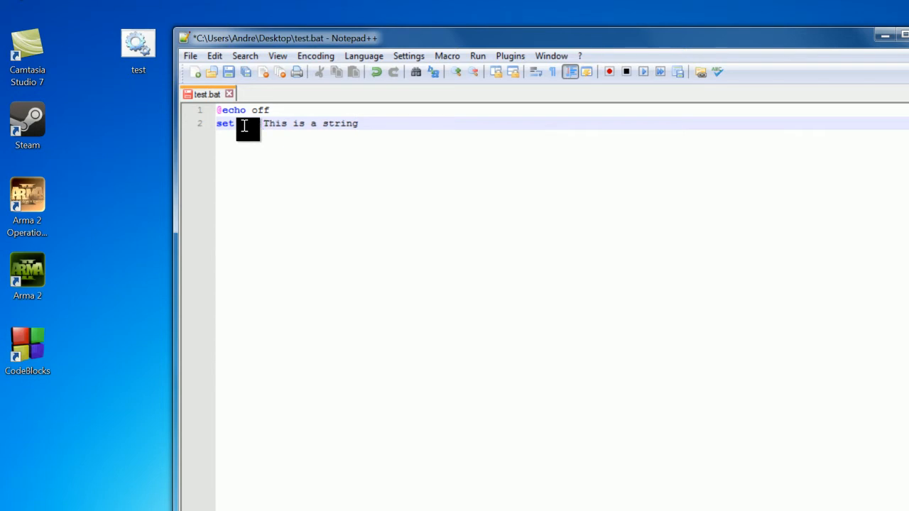
text(x=)
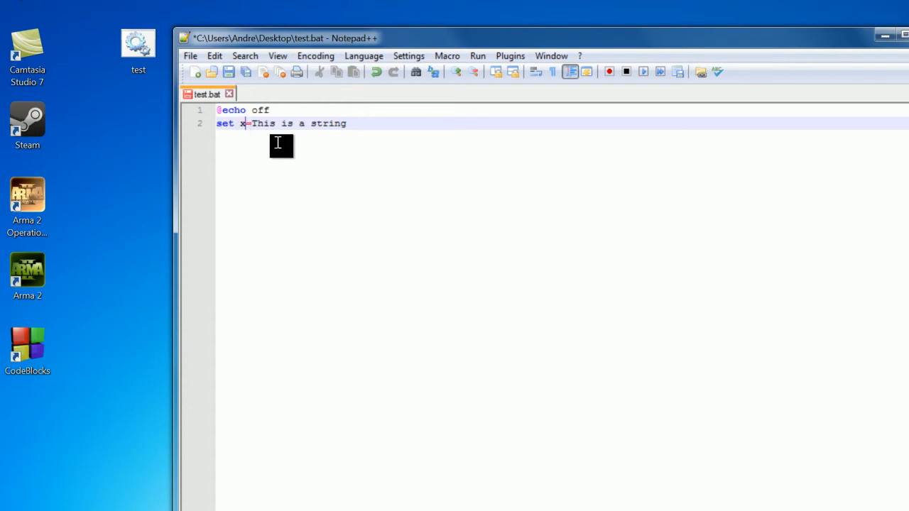
mouse_move(301, 189)
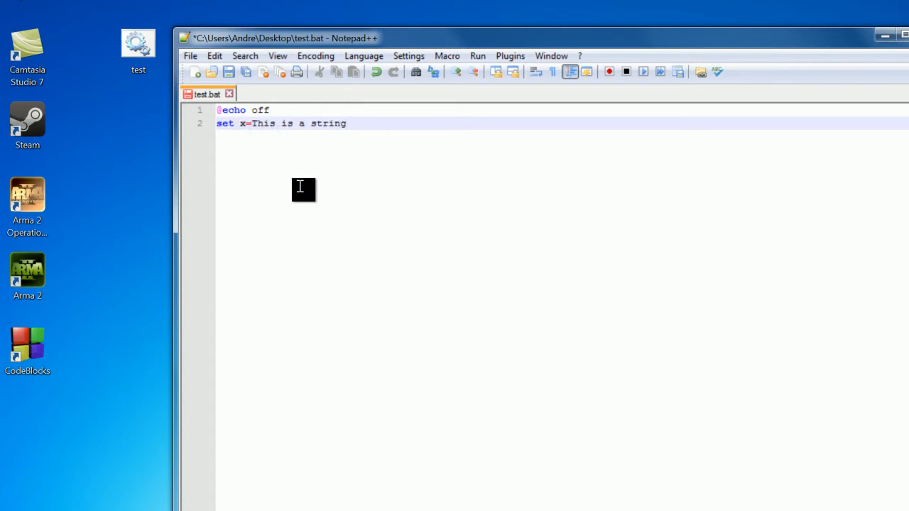
mouse_move(214, 123)
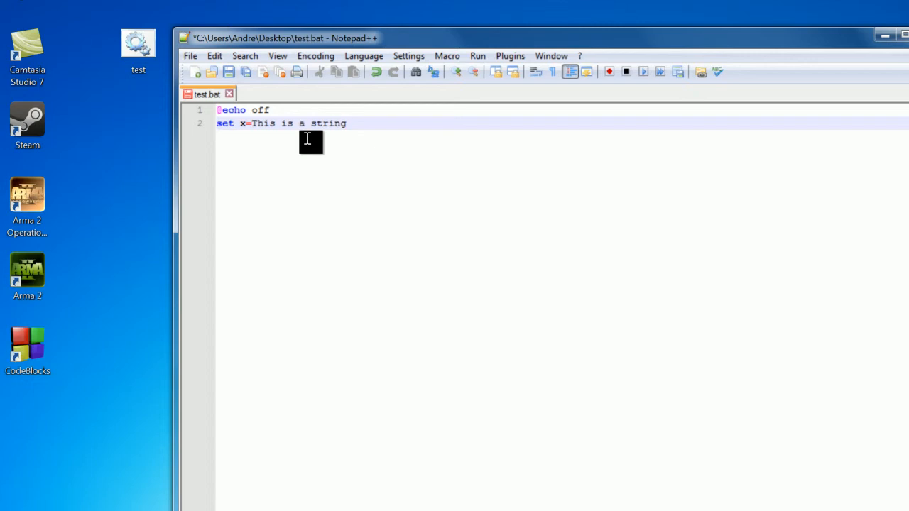
Step: Add 'echo %x%' on a new line, followed by a 'pause' line
key(Enter)
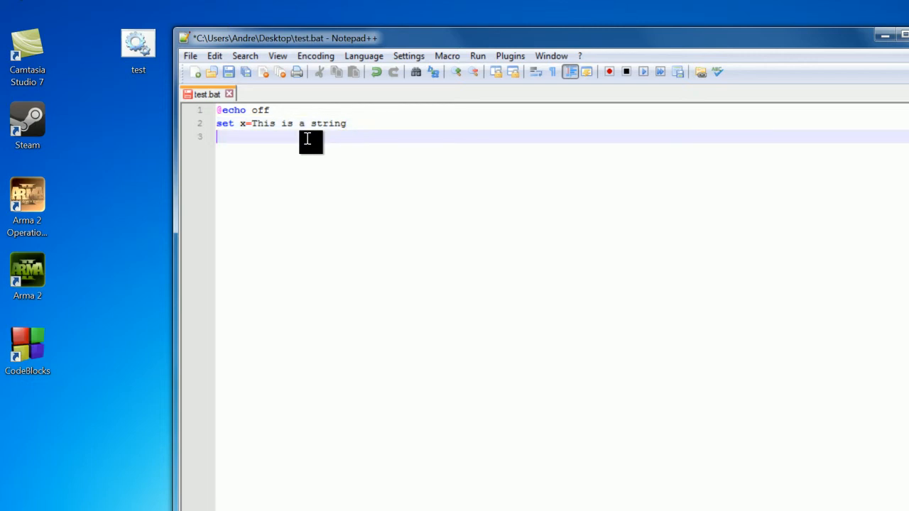
text(echo)
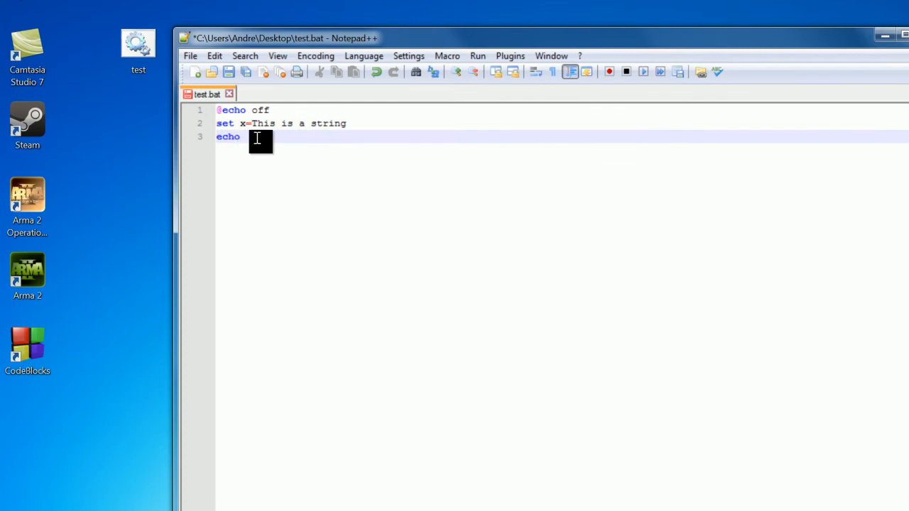
mouse_move(409, 318)
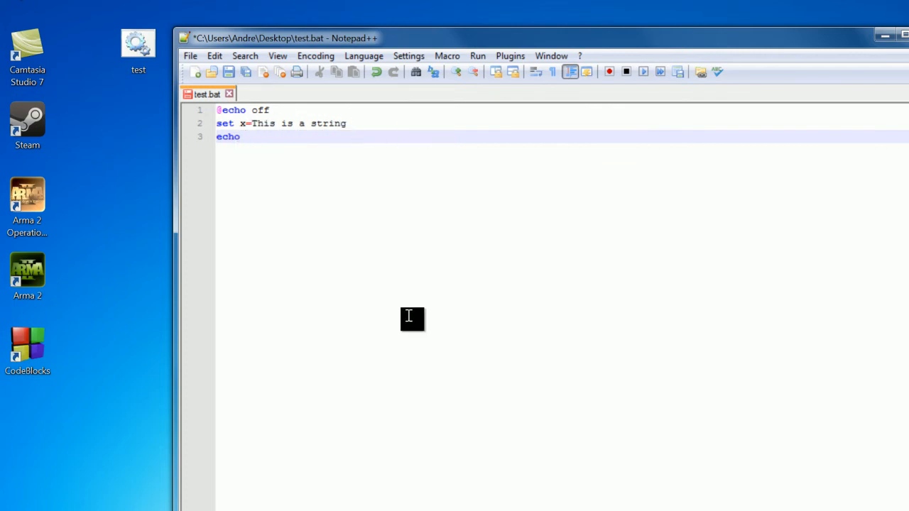
text(%x%)
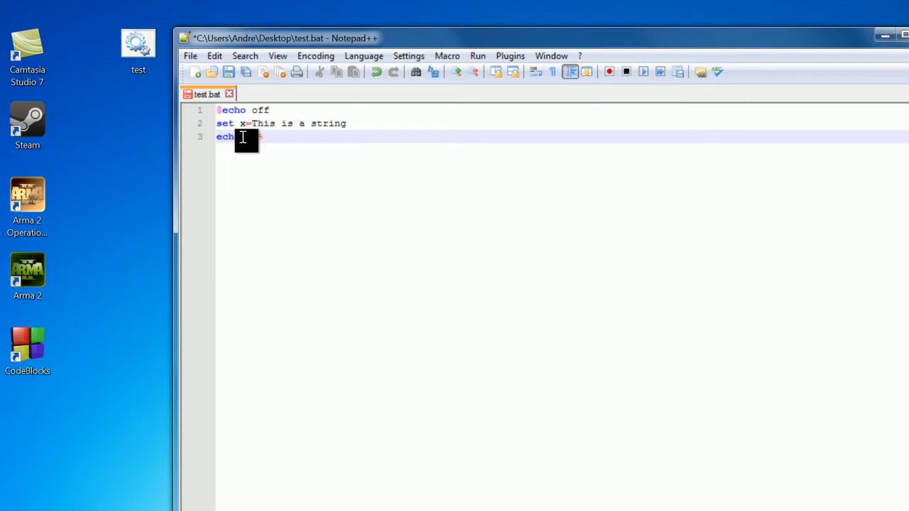
text(%x%)
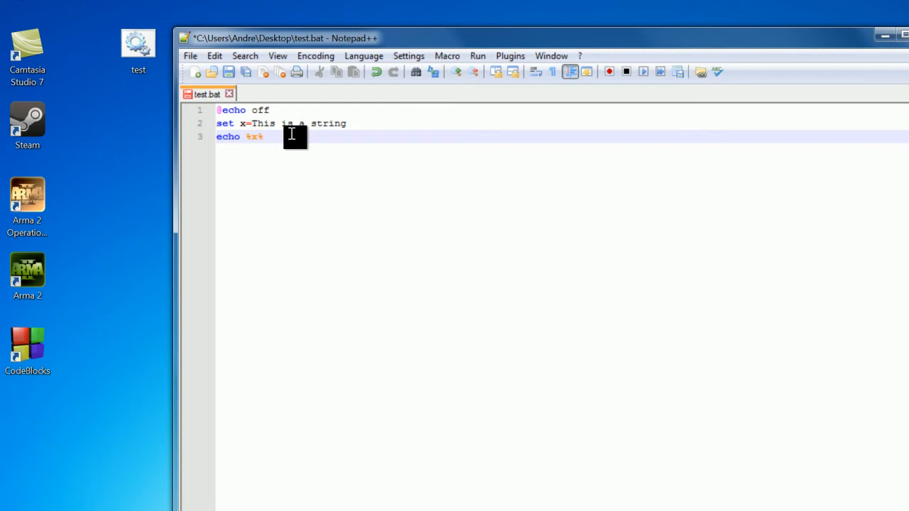
text(pause)
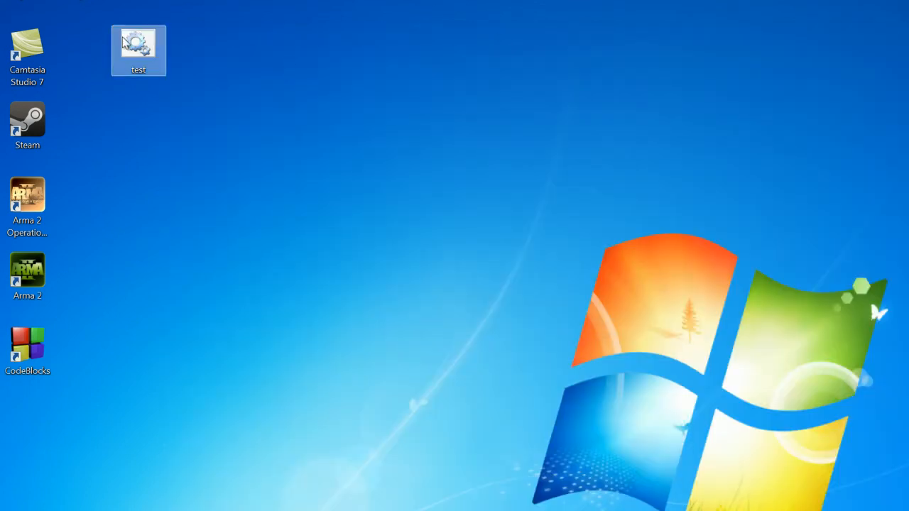
Step: Run test.bat from the desktop, dismiss the paused console, and reopen the file
double_click(138, 45)
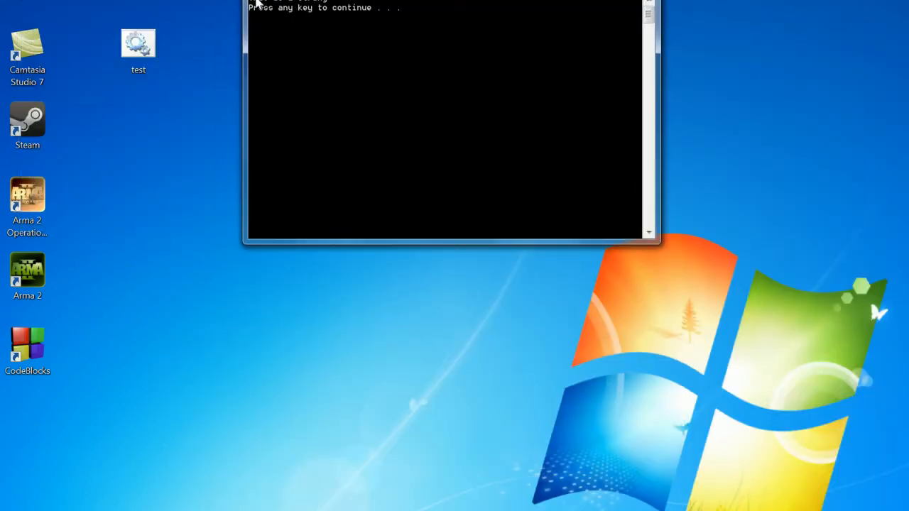
mouse_move(457, 17)
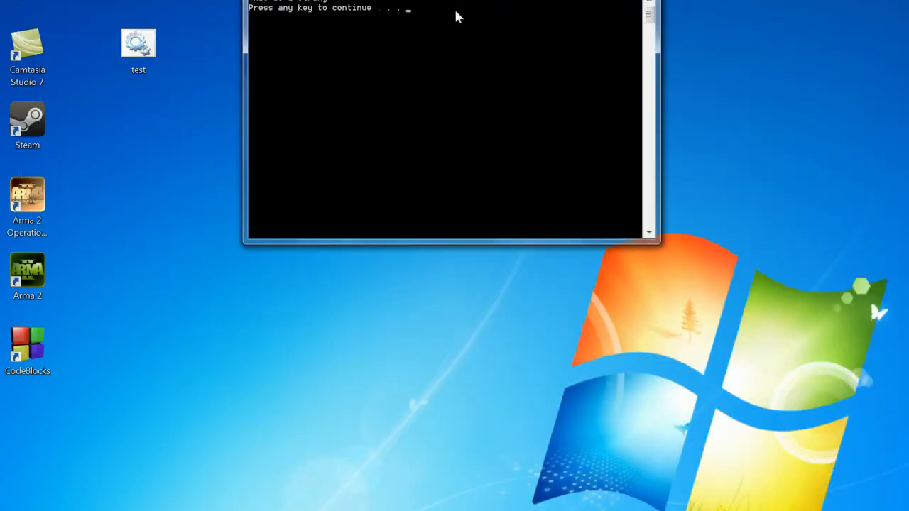
key(enter)
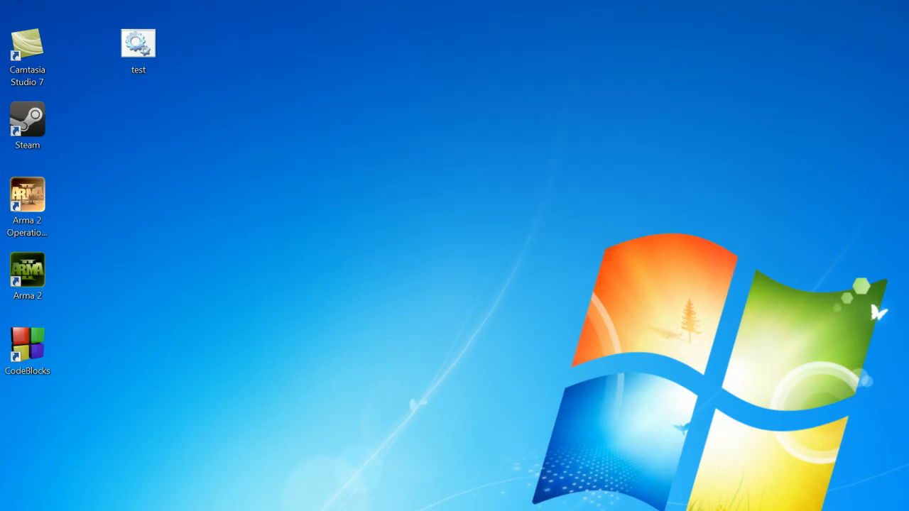
double_click(138, 43)
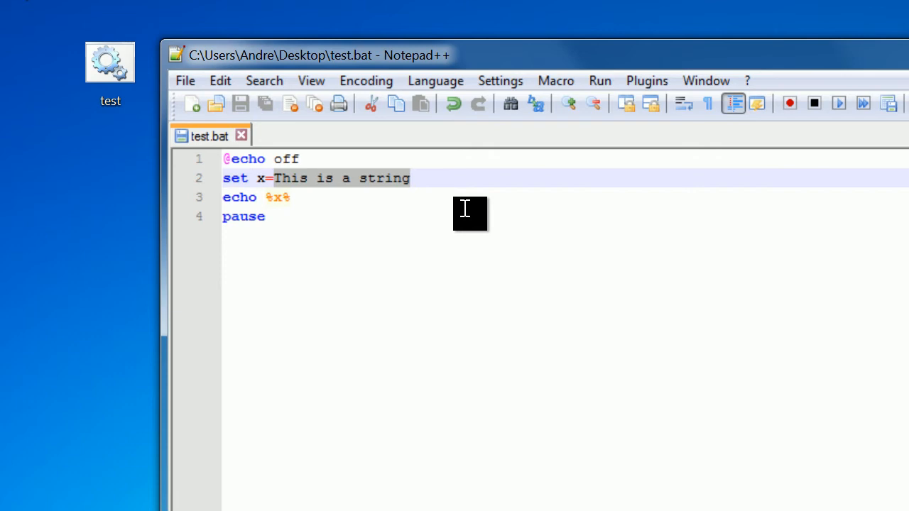
Step: Change line 2 to 'set /a x=2'
text(2)
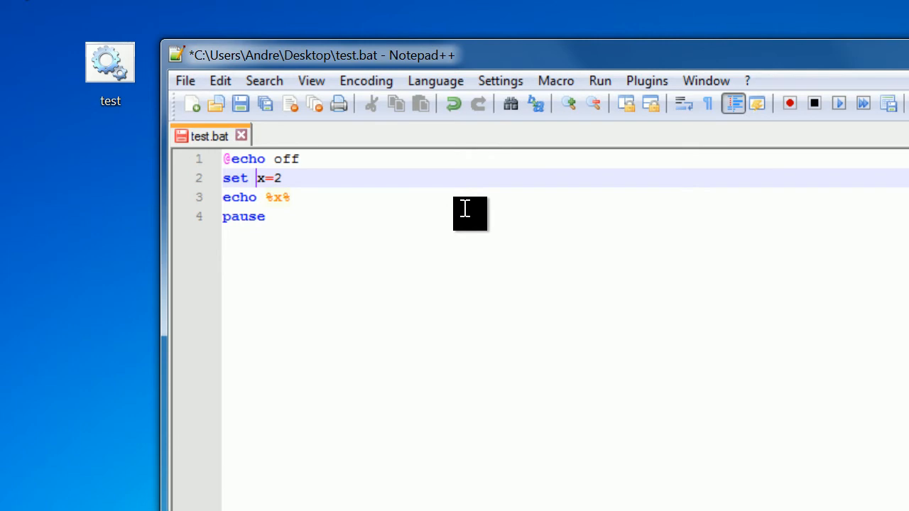
text(/a)
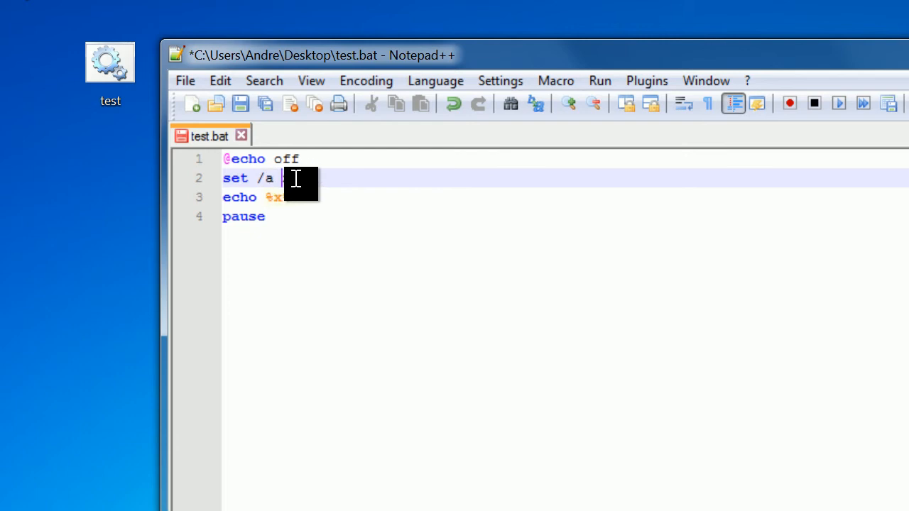
text(x=2)
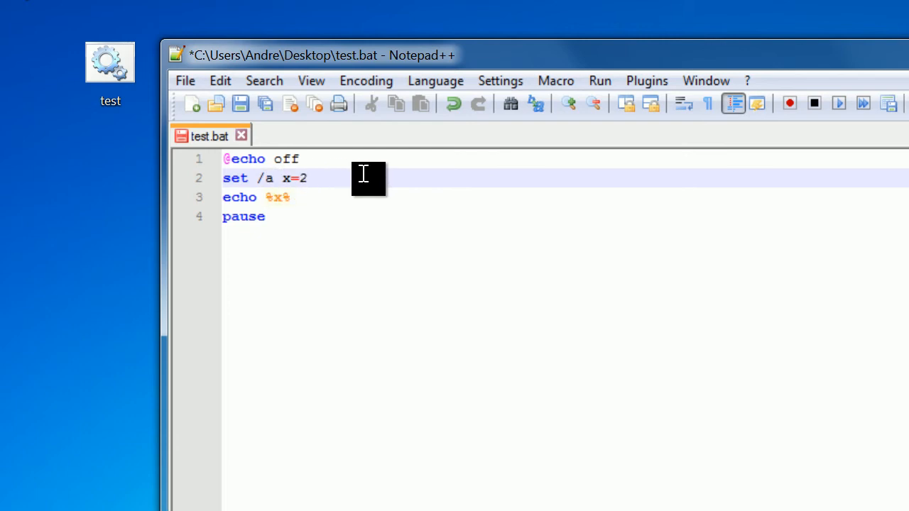
Step: Add lines 'set /a y=3' and 'set /a z=%x%+%y%' below it
click(305, 179)
text(set)
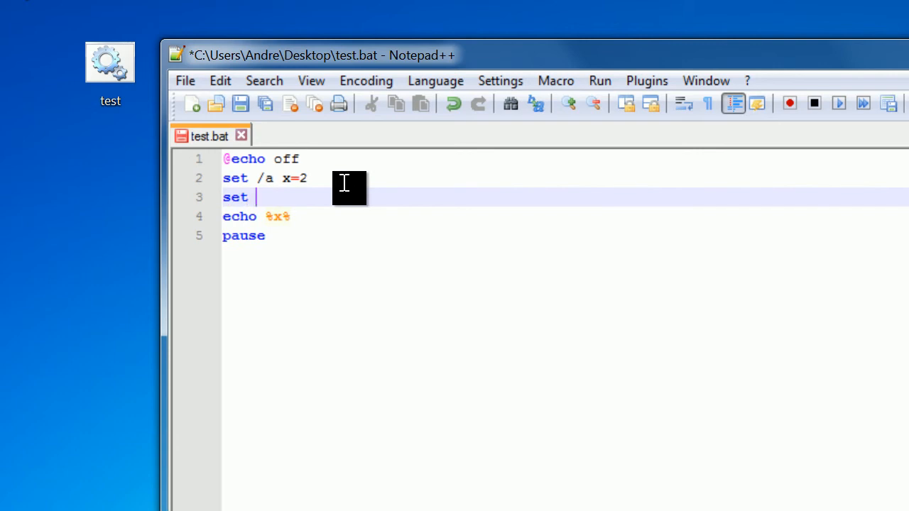
text(/a)
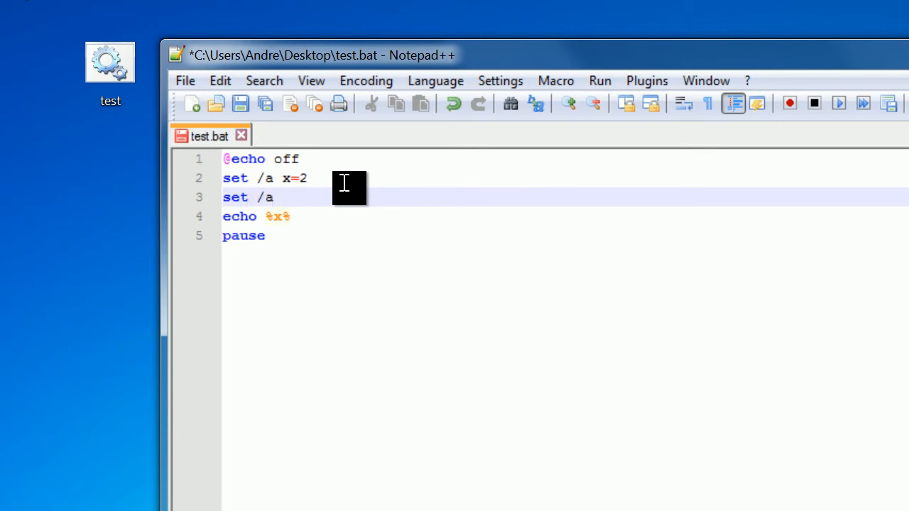
text(y=3)
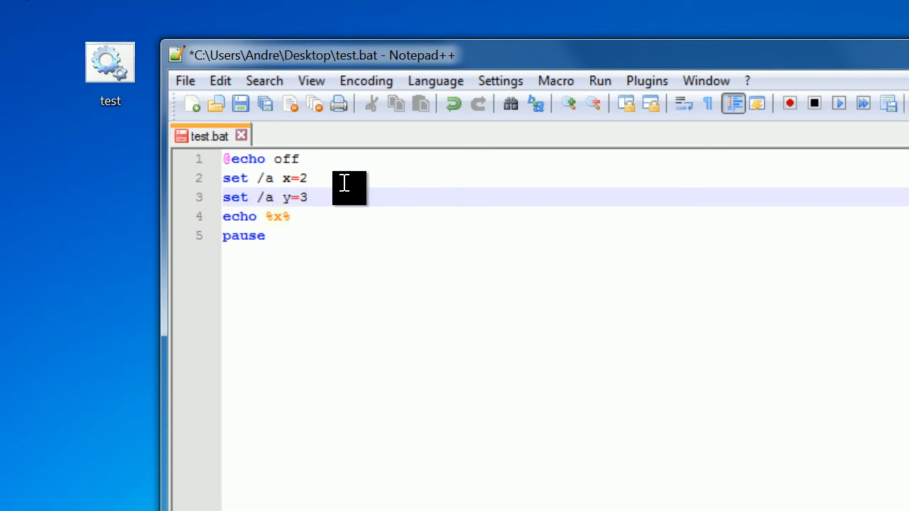
text(set /a z)
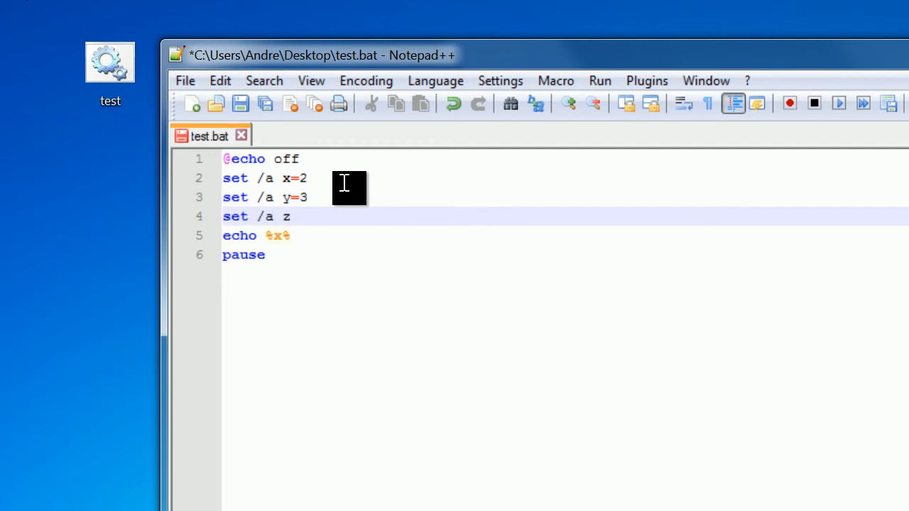
text(=%x%)
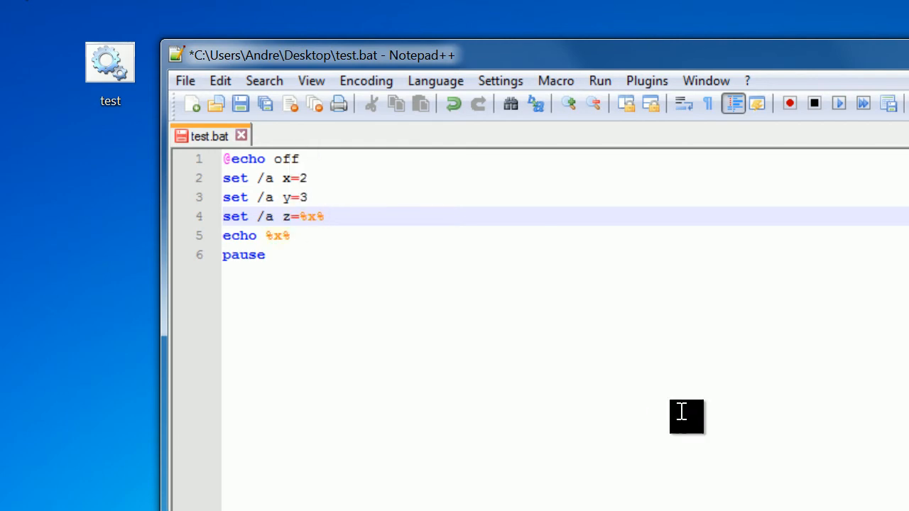
text(+%)
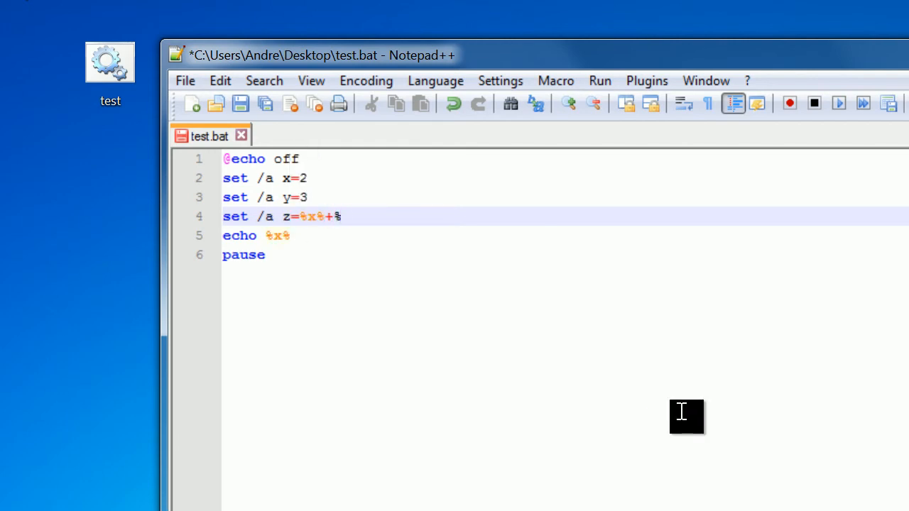
text(%y%)
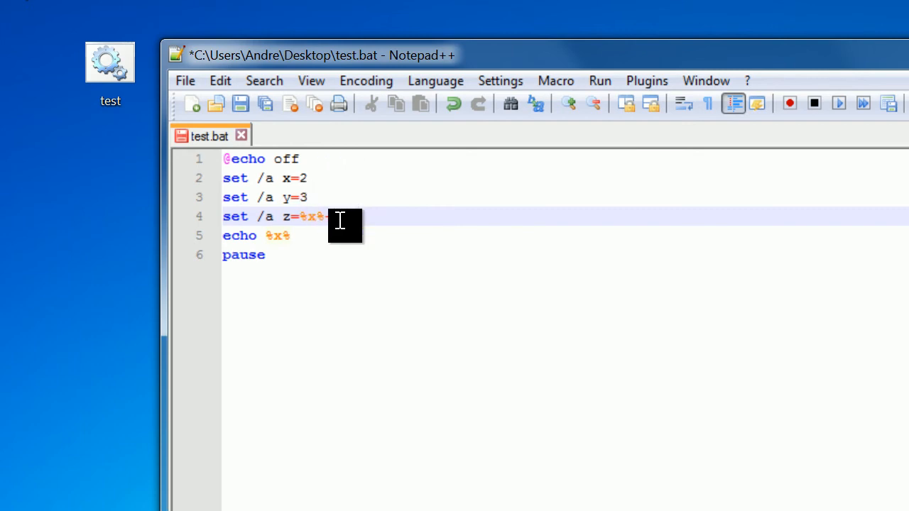
text(+%y%)
click(291, 236)
text(z)
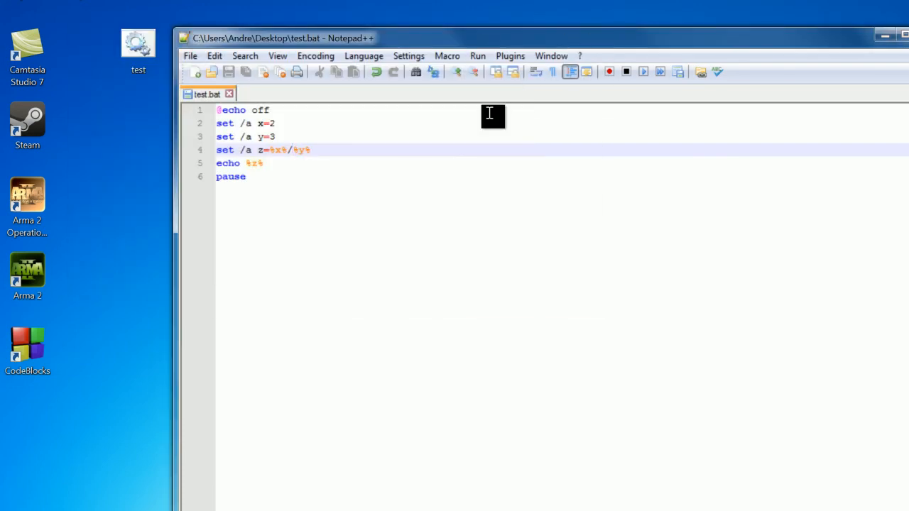
mouse_move(407, 176)
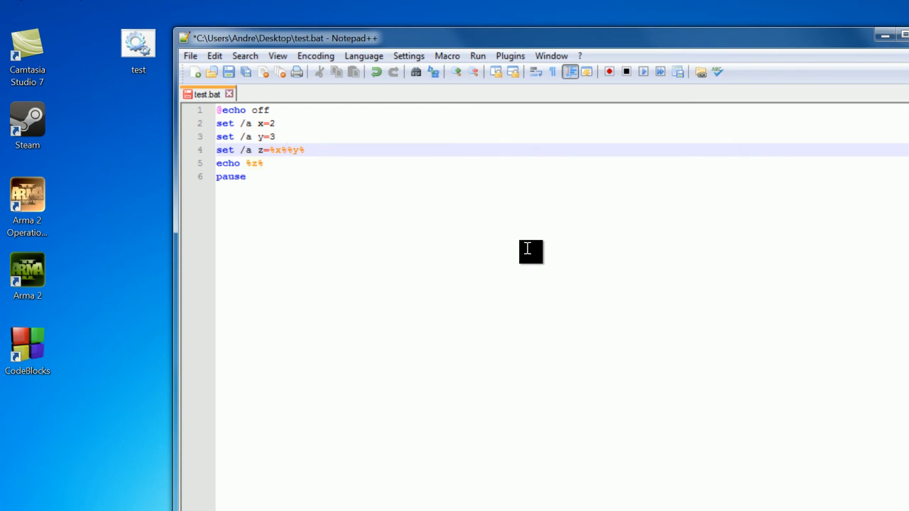
mouse_move(566, 304)
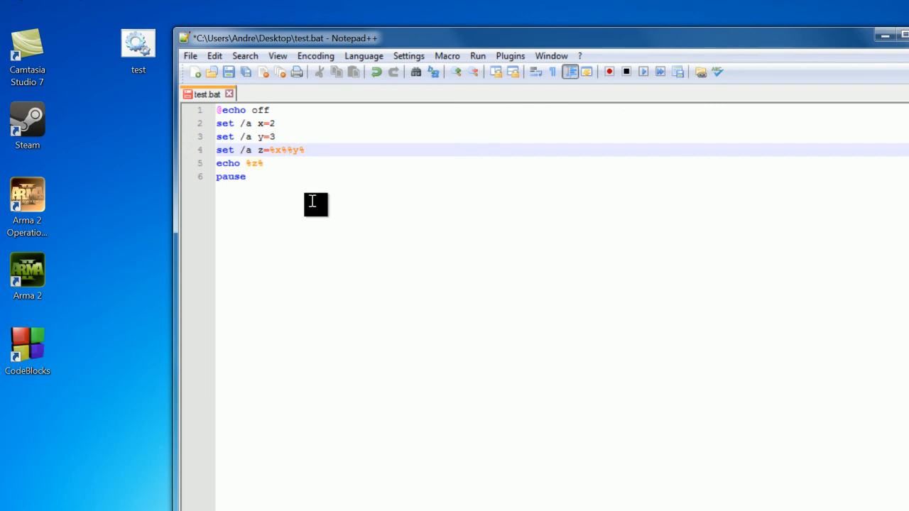
mouse_move(447, 282)
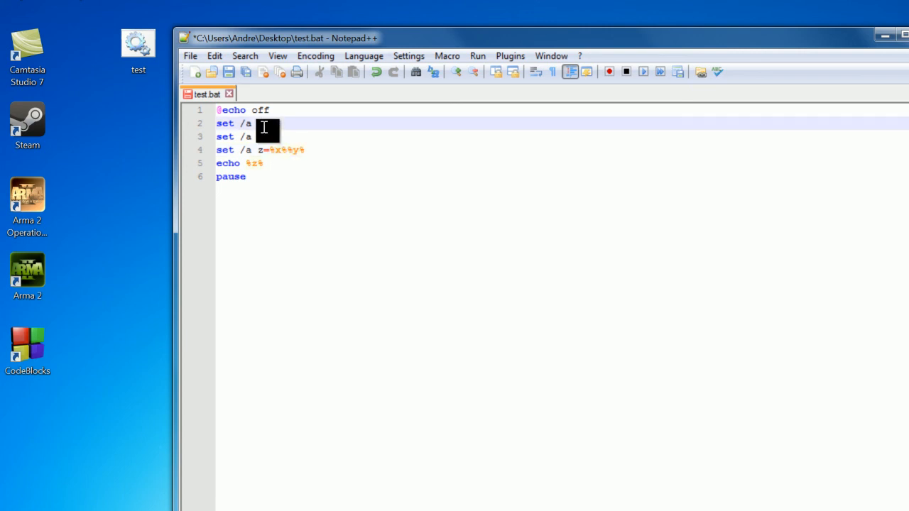
text(x=2)
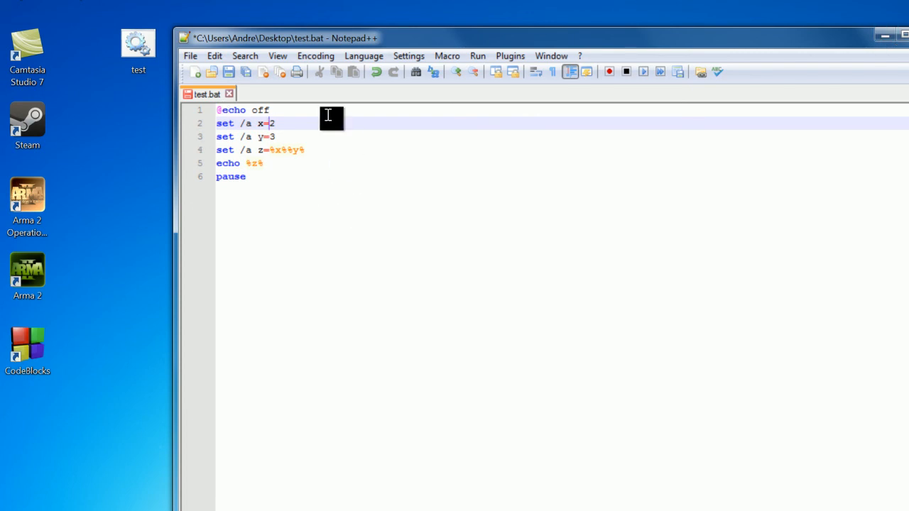
mouse_move(442, 140)
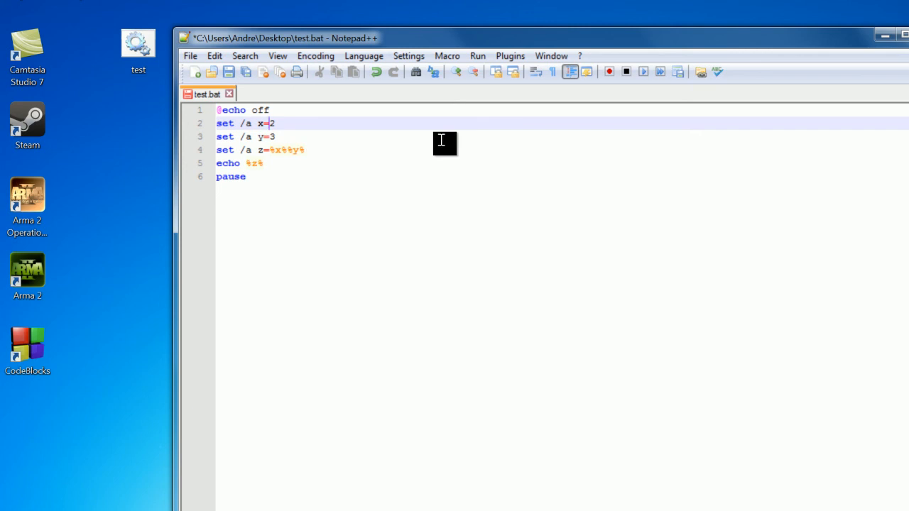
mouse_move(264, 91)
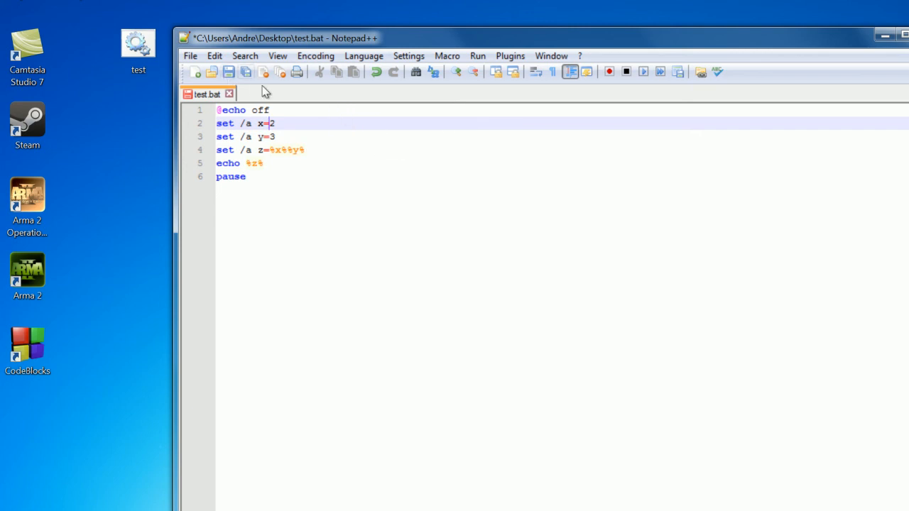
mouse_move(582, 237)
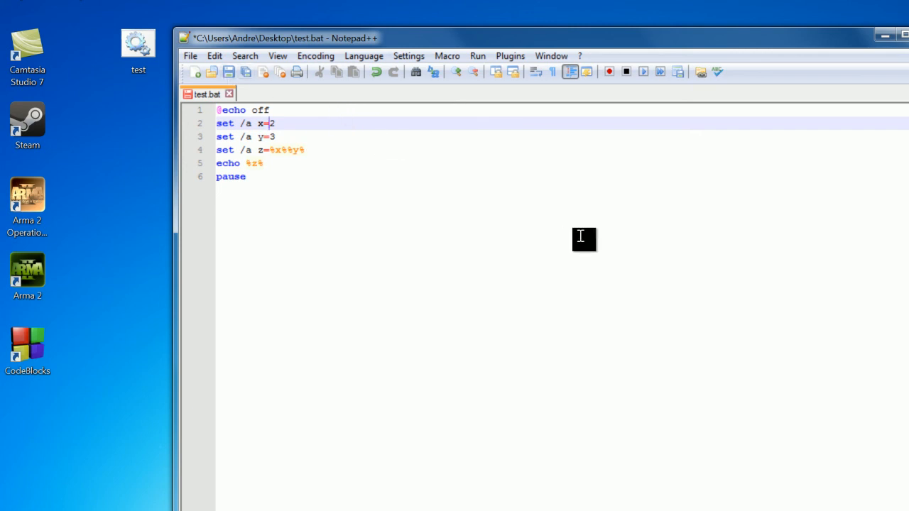